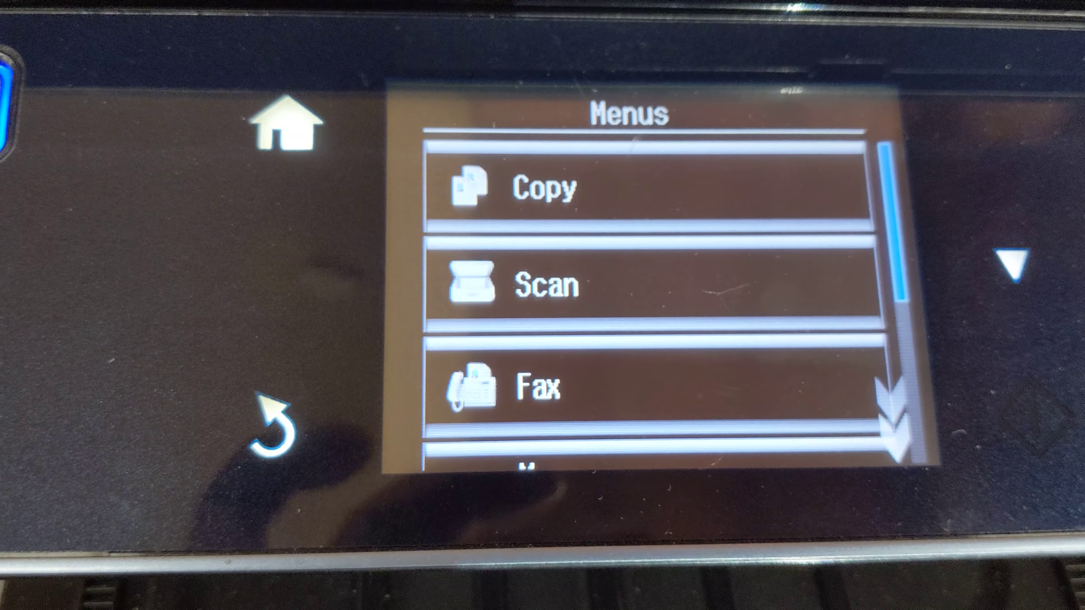
# - Browse the removable disk into EPSCAN\001 and open the scanned image EPSON001
pyautogui.scroll(-3)
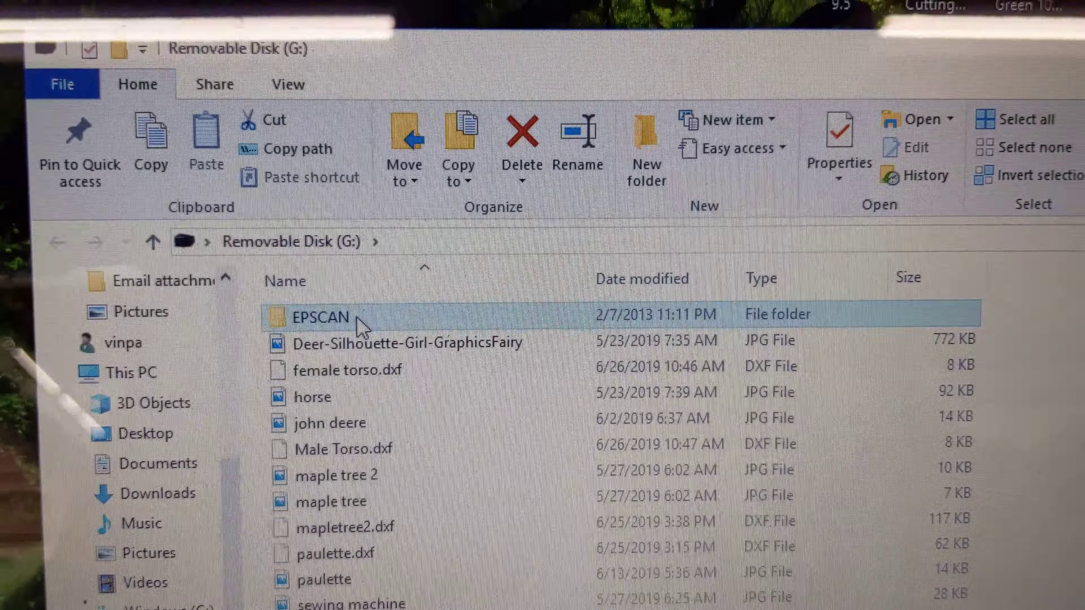
pyautogui.doubleClick(319, 317)
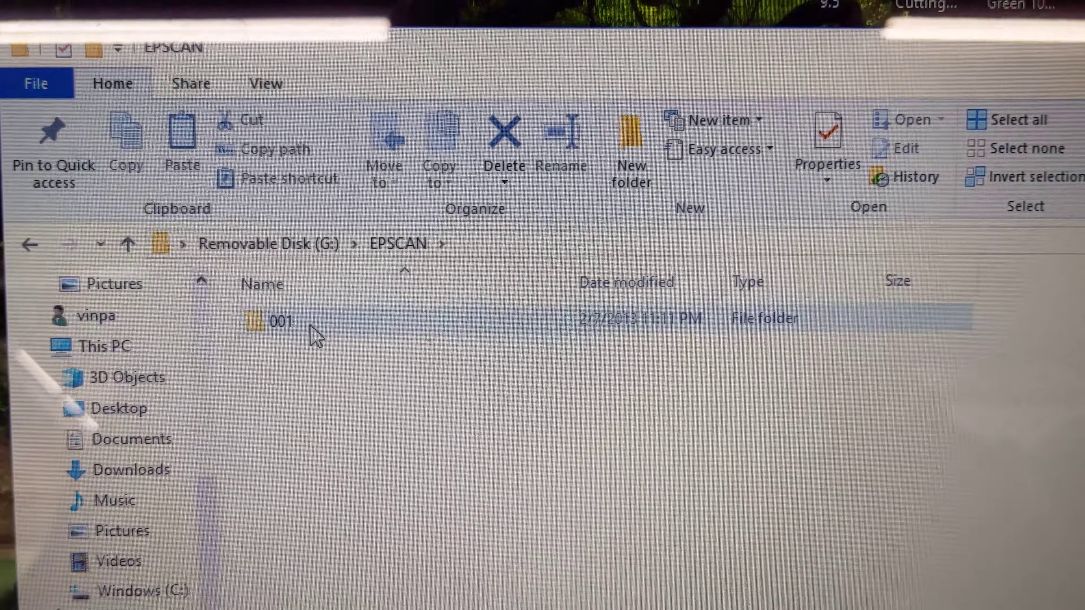
pyautogui.doubleClick(280, 320)
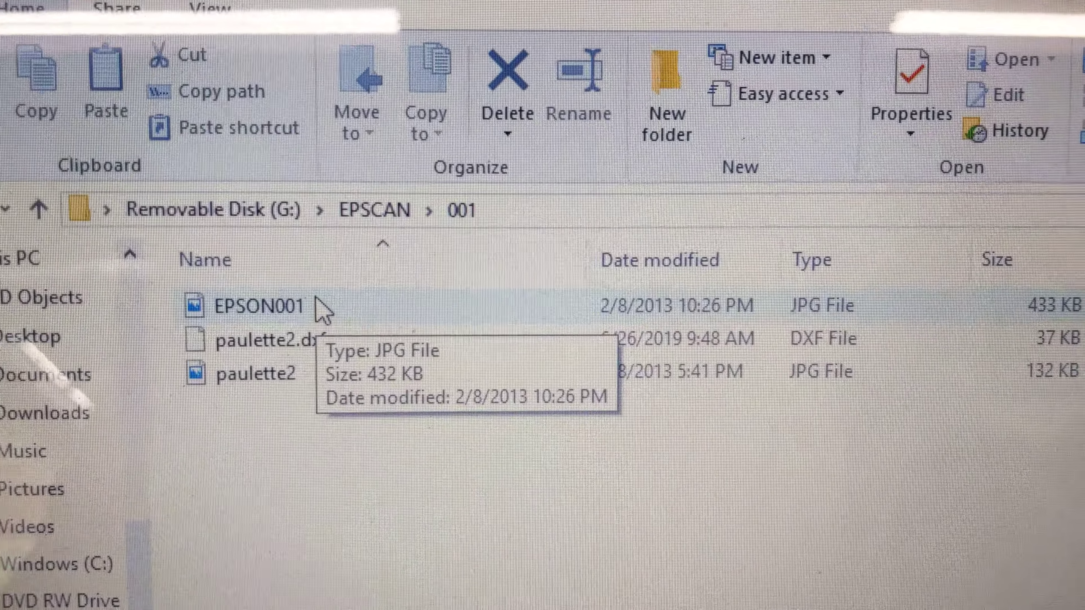
pyautogui.doubleClick(256, 306)
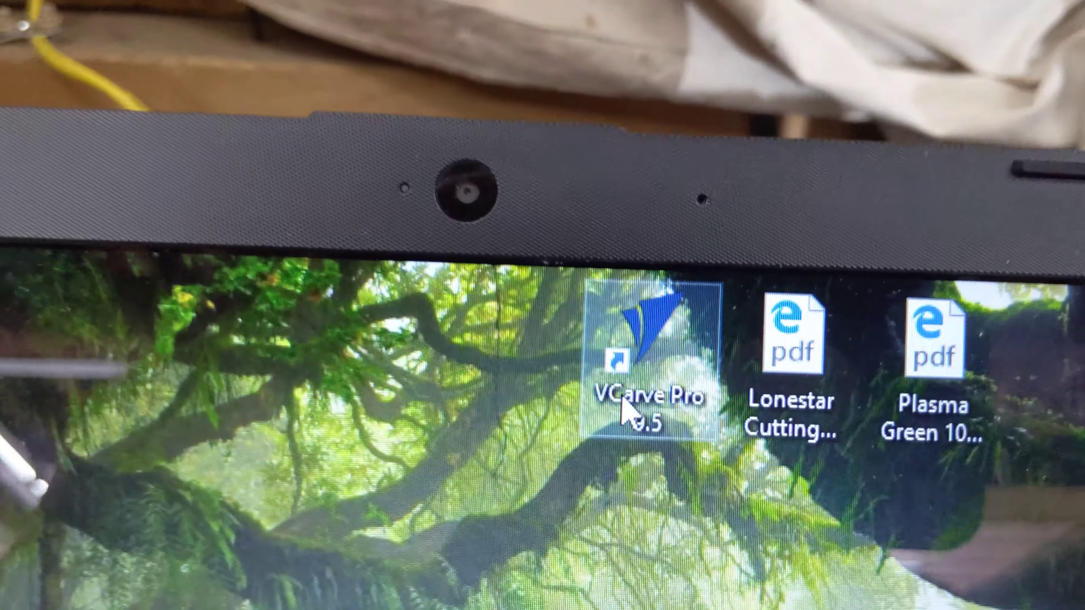
# - Launch VCarve Pro and create a new single-sided 11.5 × 18 × 0.5 inch job with default datum
pyautogui.doubleClick(645, 360)
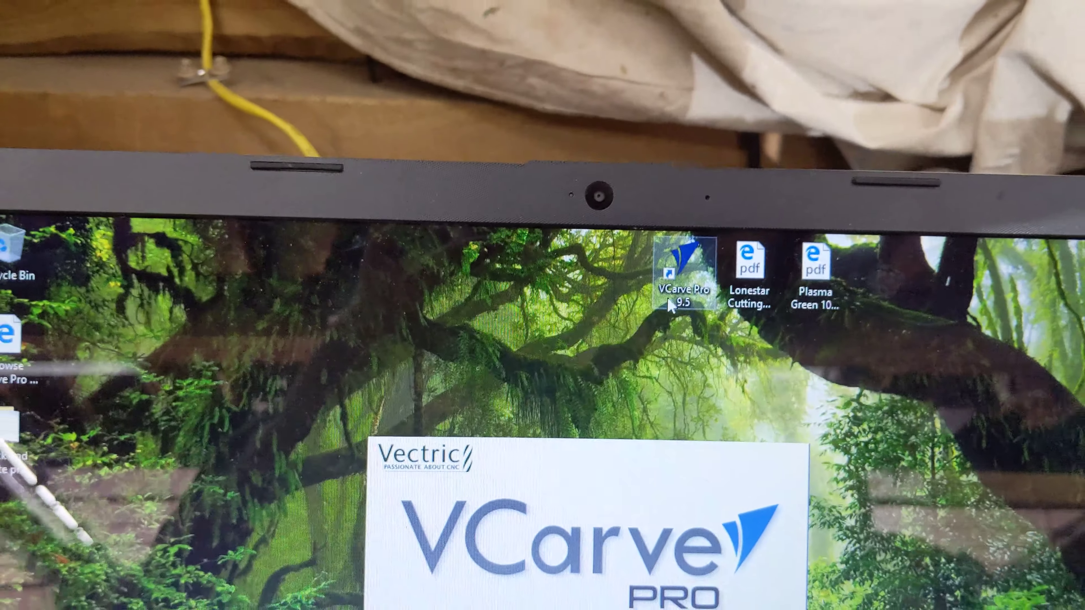
pyautogui.doubleClick(683, 270)
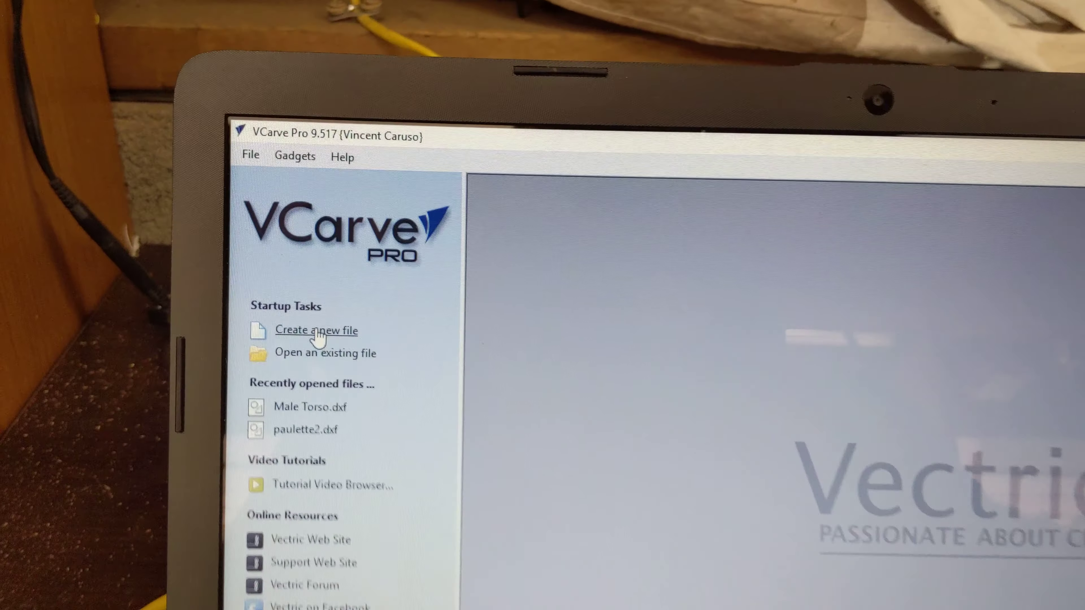
pyautogui.click(316, 330)
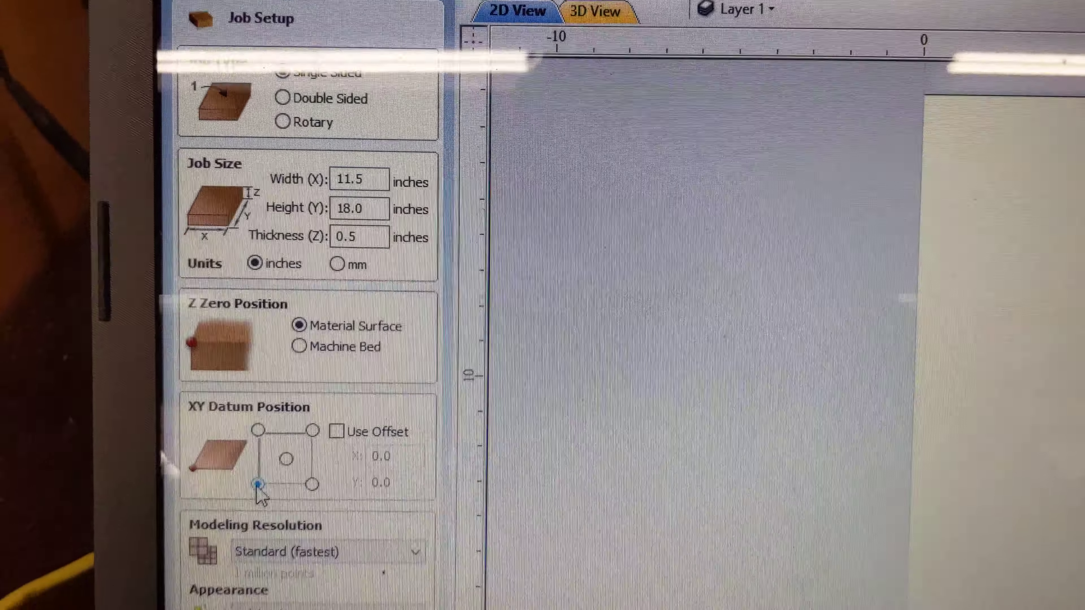
pyautogui.scroll(-3)
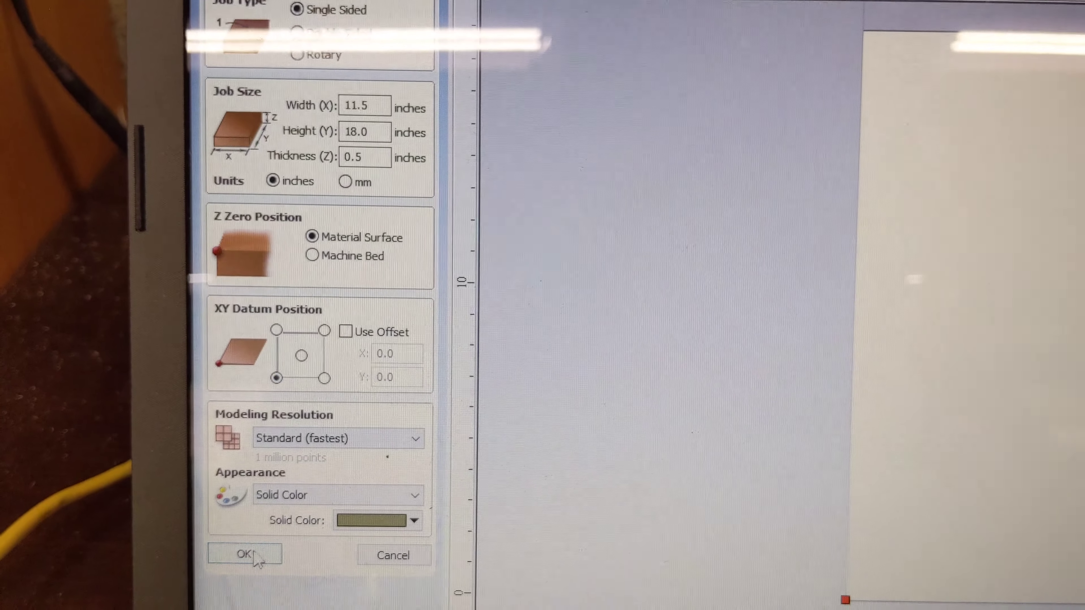
pyautogui.click(244, 554)
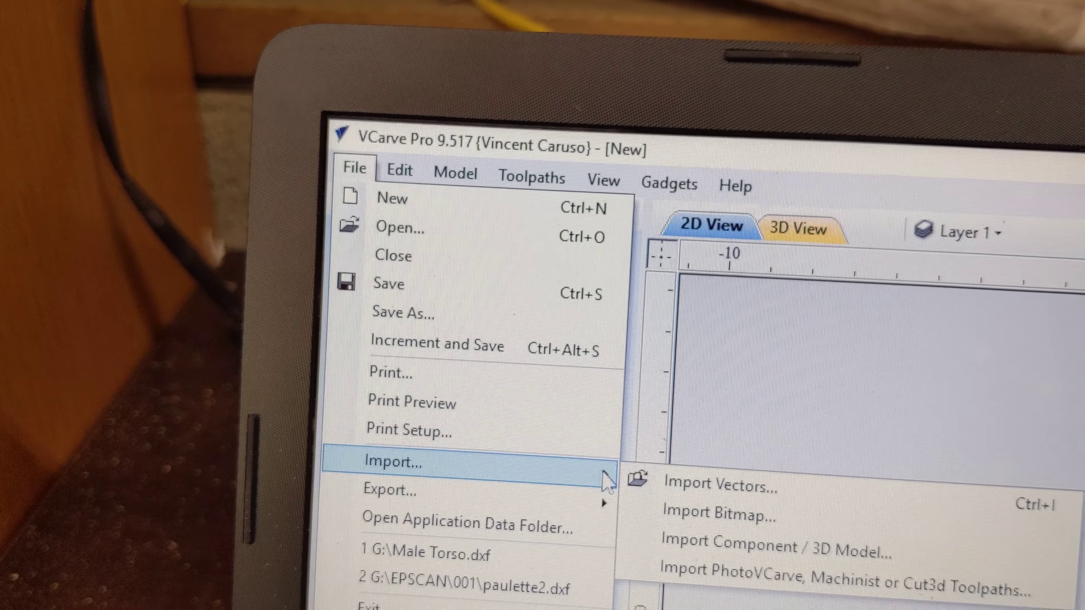
# - Start Import Bitmap and browse to G:\EPSCAN\001 on the removable disk
pyautogui.click(719, 482)
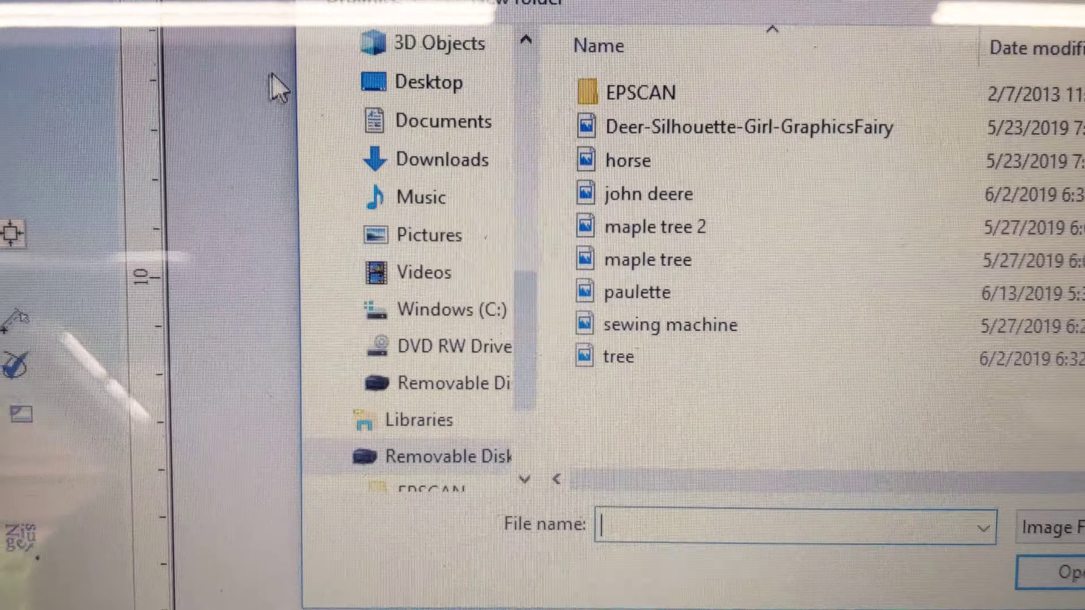
pyautogui.click(443, 306)
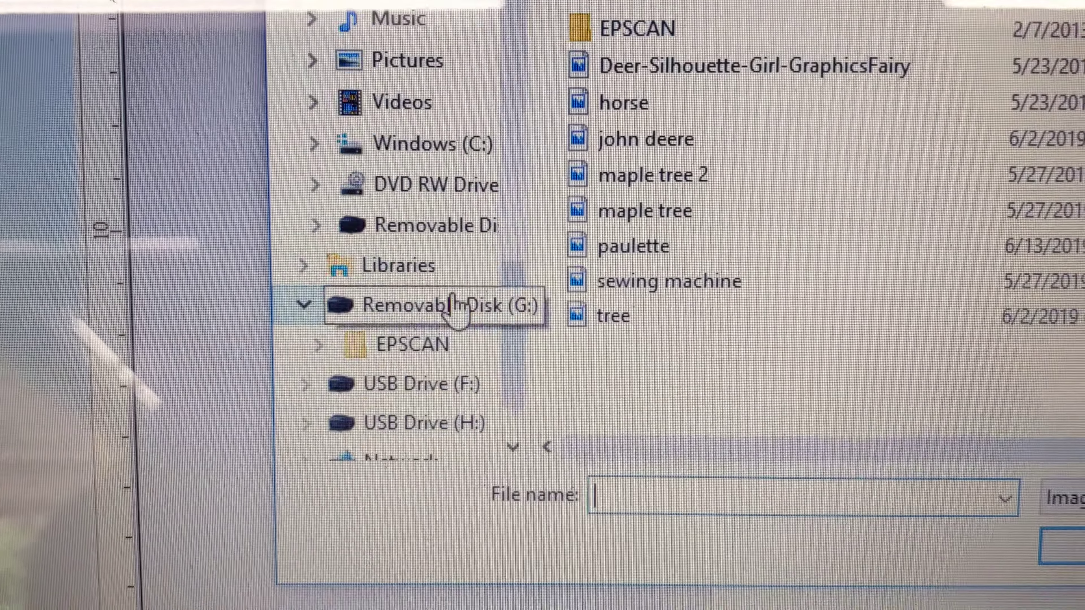
pyautogui.click(317, 345)
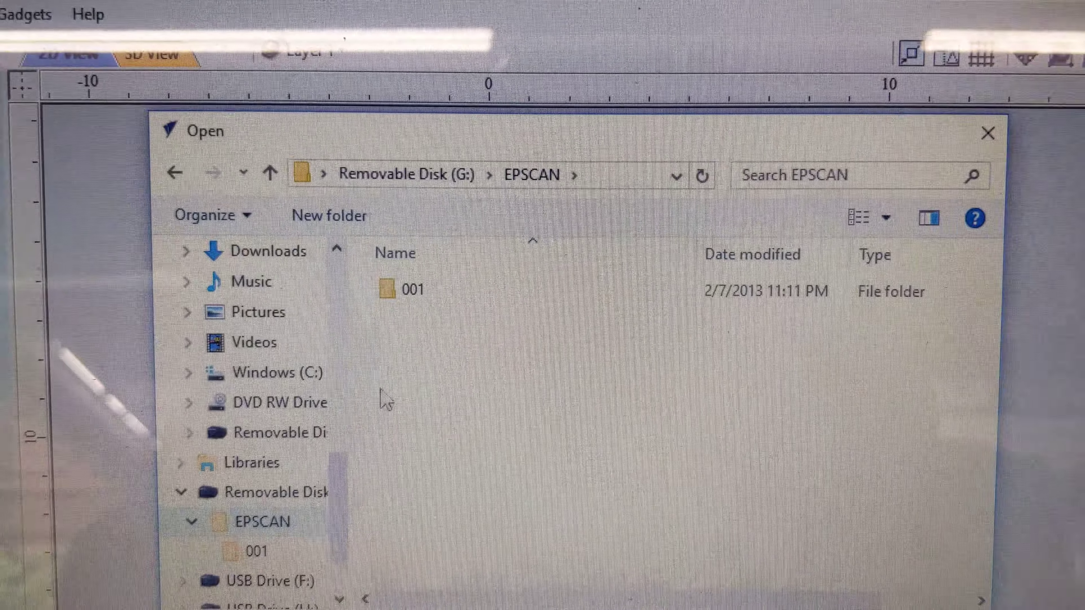
pyautogui.doubleClick(412, 289)
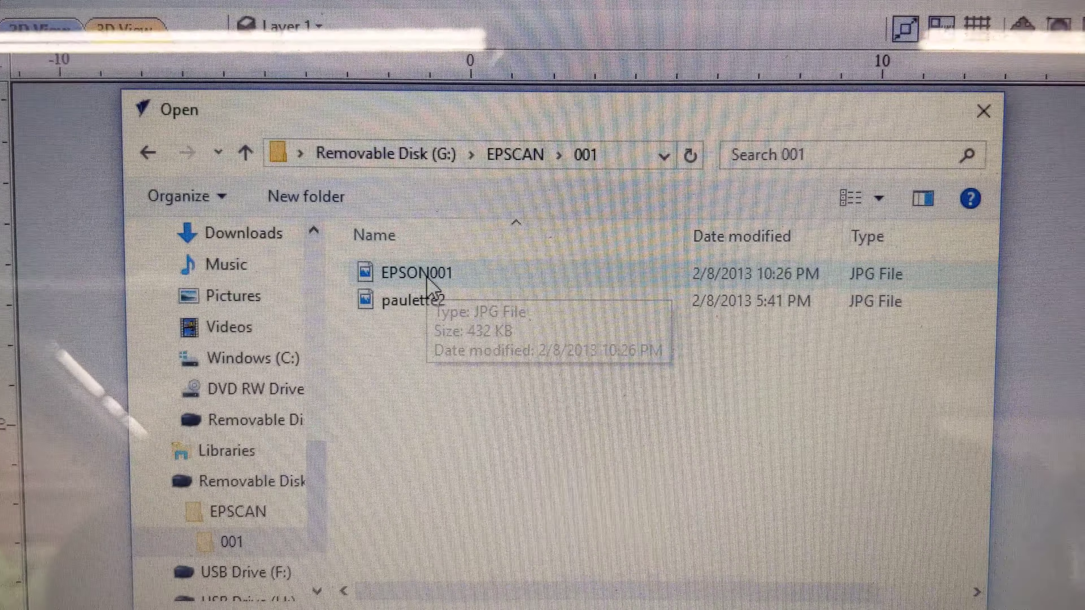
# - Rename EPSON001 to horse, dismiss the file-not-found warning, and import the horse bitmap
pyautogui.rightClick(416, 273)
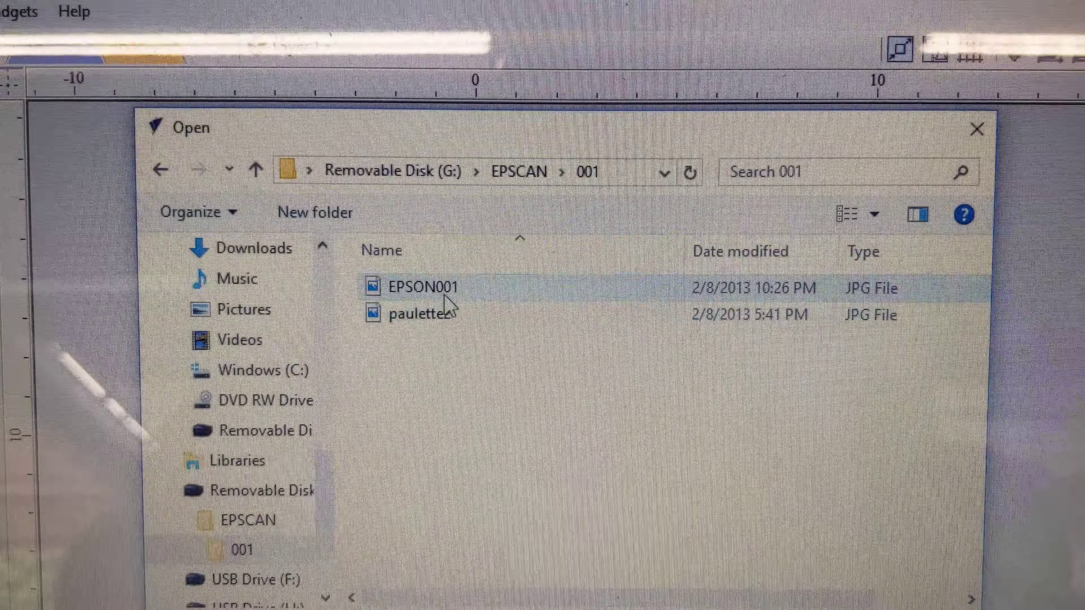
pyautogui.rightClick(418, 287)
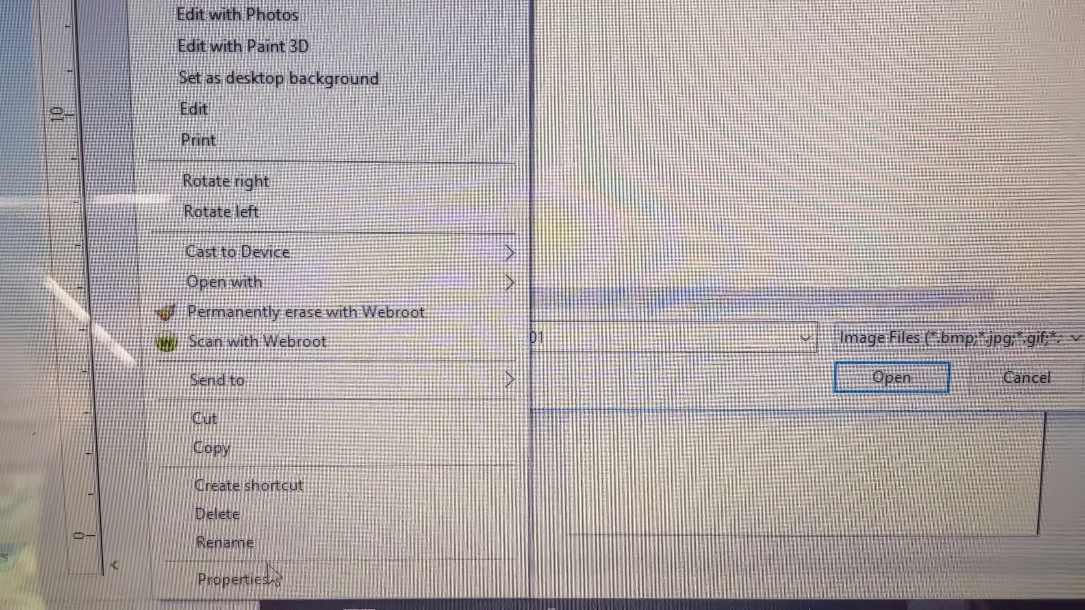
pyautogui.click(549, 12)
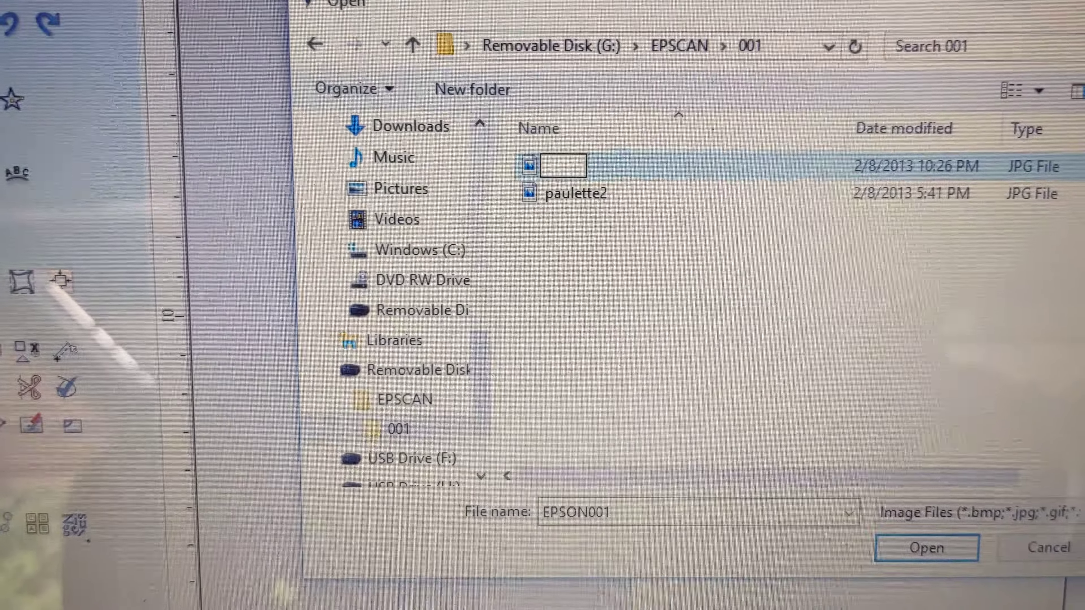
pyautogui.write('horse')
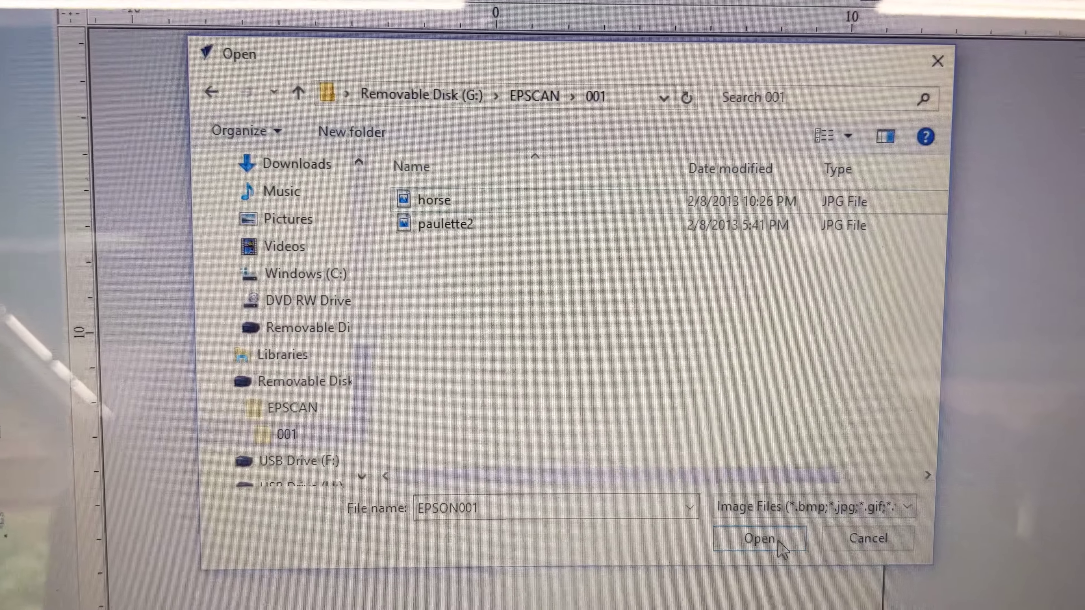
pyautogui.click(759, 539)
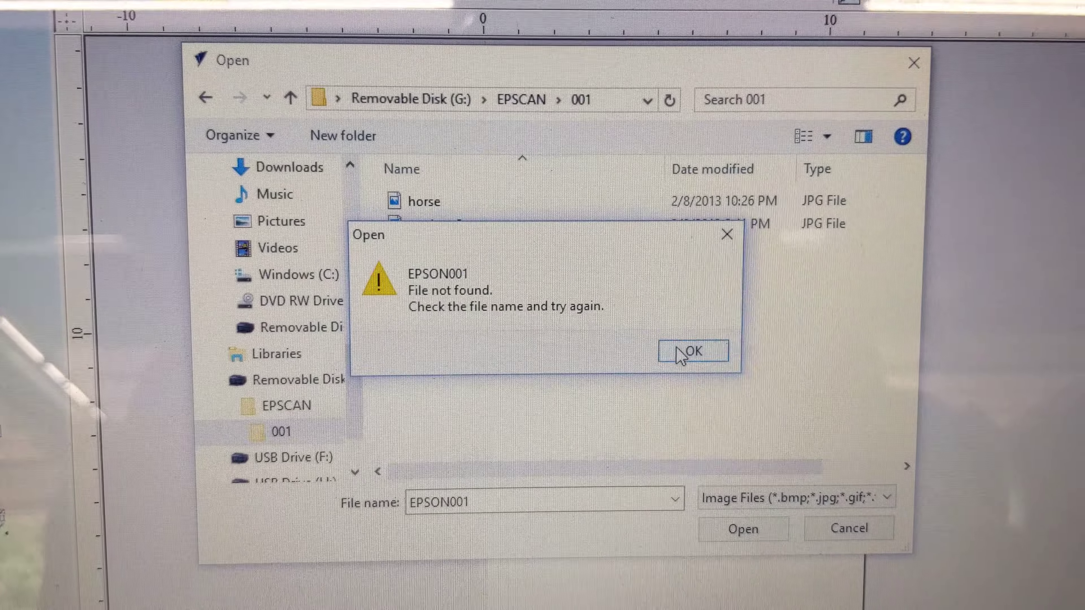
pyautogui.click(692, 352)
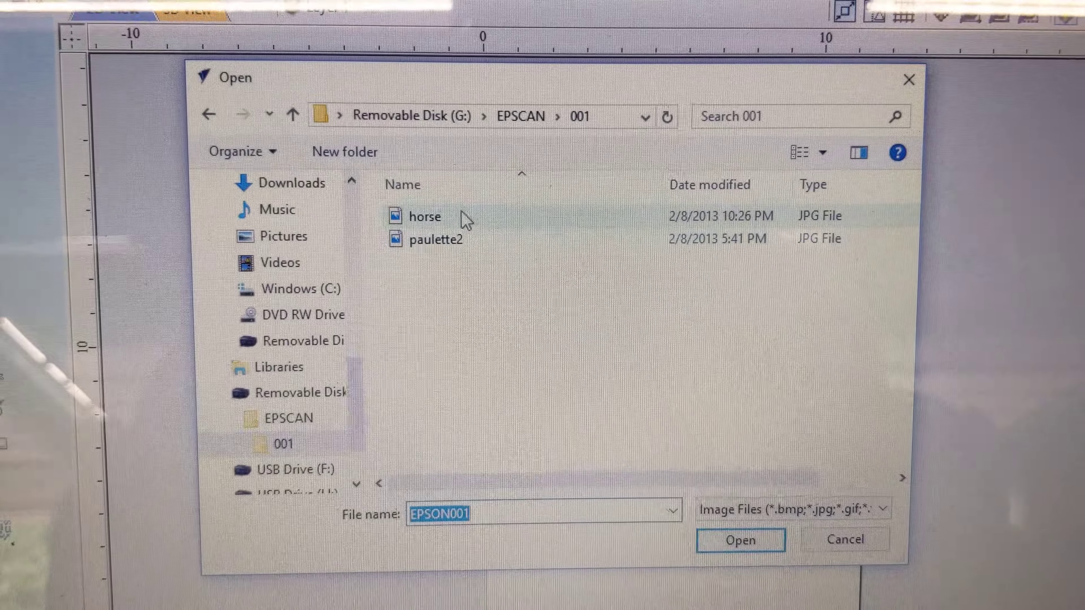
pyautogui.click(424, 216)
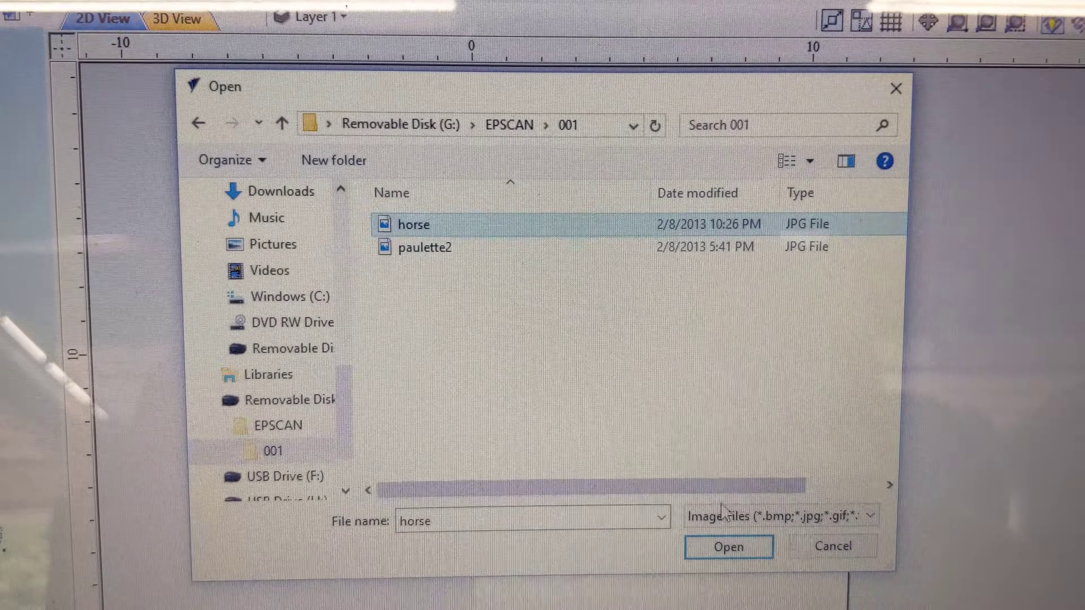
pyautogui.click(727, 546)
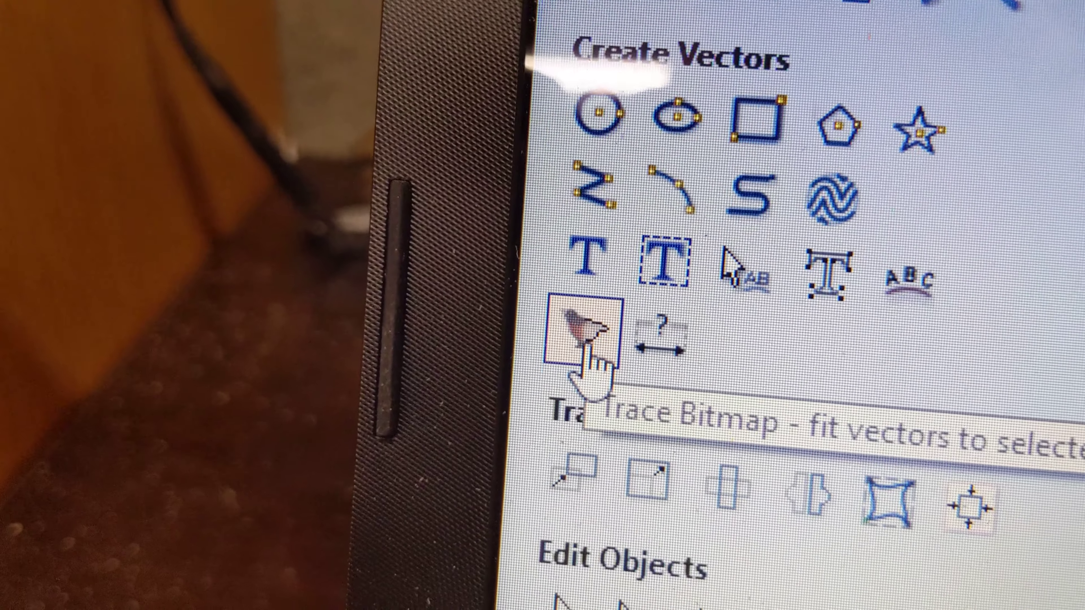
# - Trace the horse bitmap in black and white into vector outlines and close Trace Bitmap
pyautogui.click(585, 332)
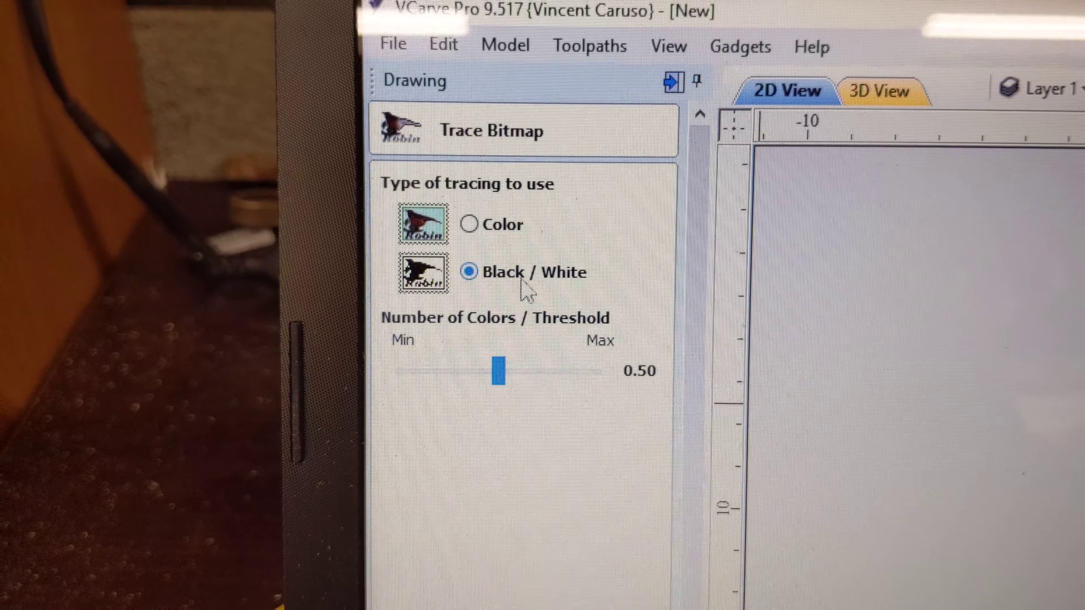
pyautogui.scroll(-3)
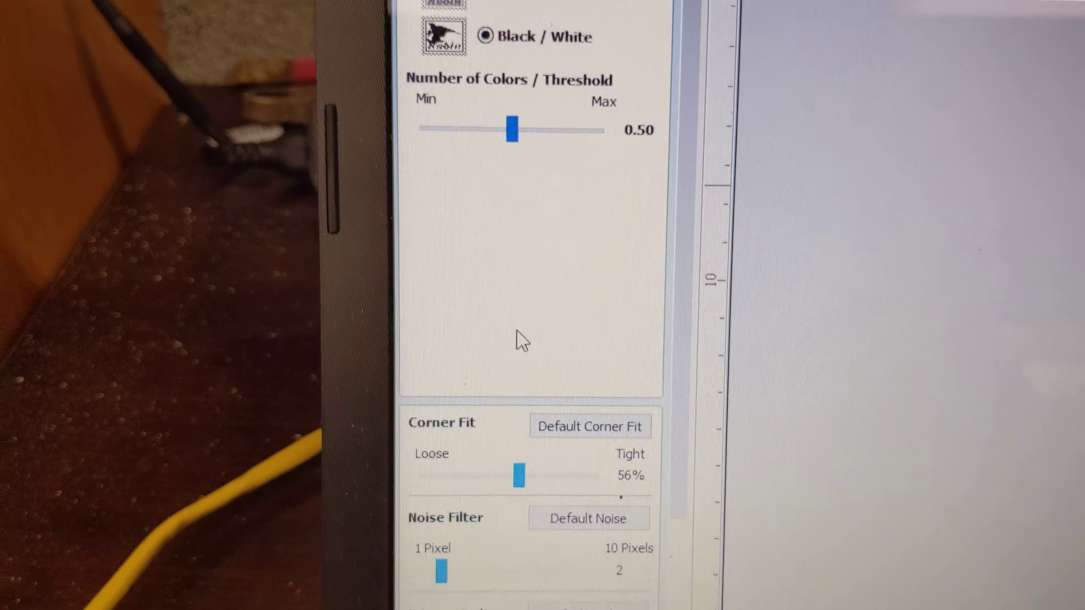
pyautogui.scroll(-3)
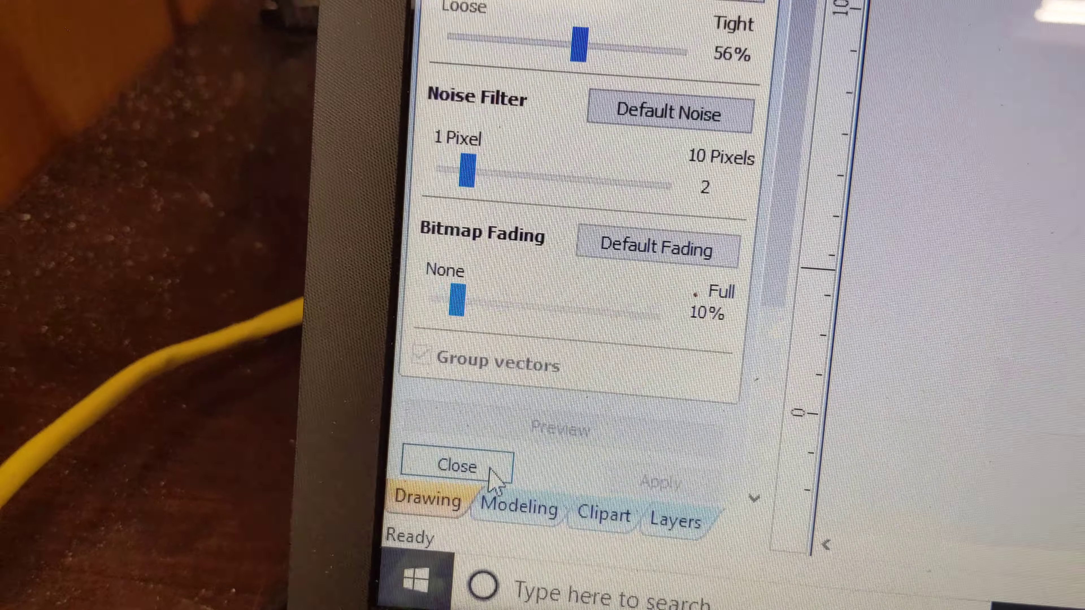
pyautogui.click(456, 468)
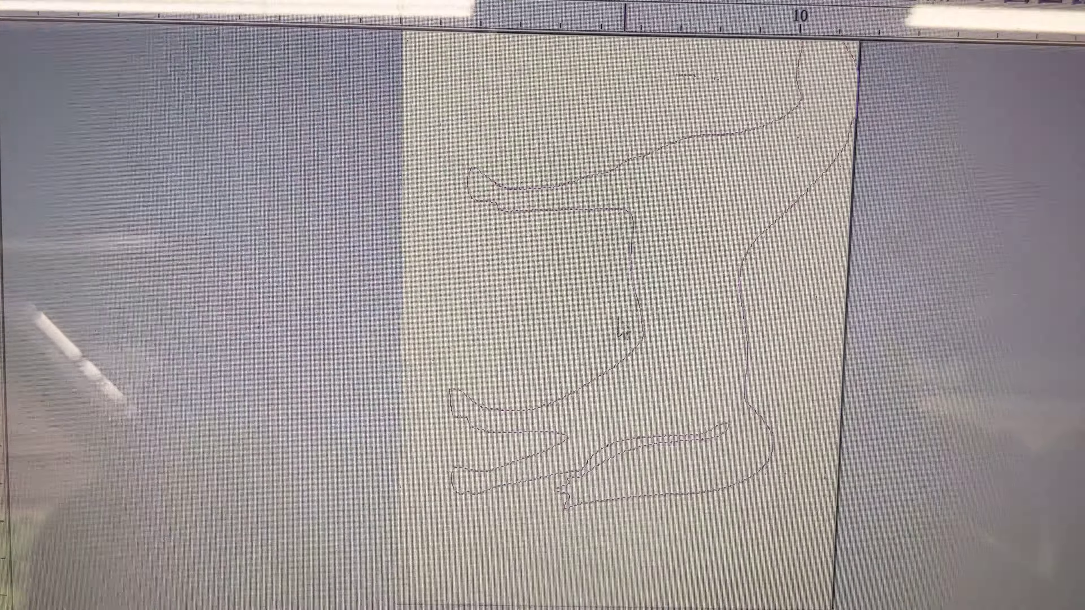
# - Ungroup the traced horse vectors back onto their original object layer
pyautogui.rightClick(626, 329)
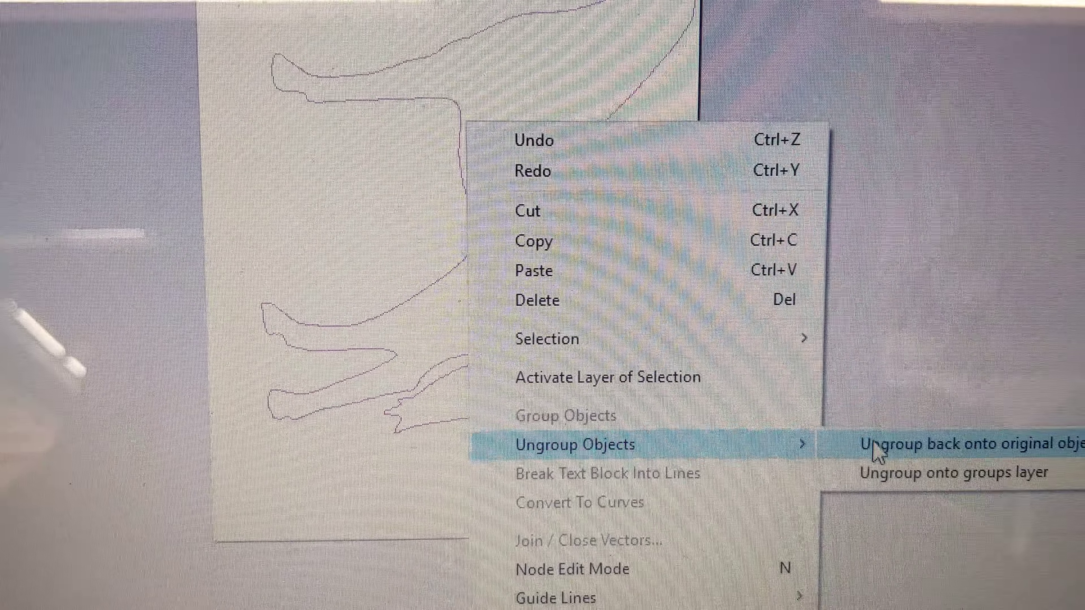
pyautogui.click(954, 444)
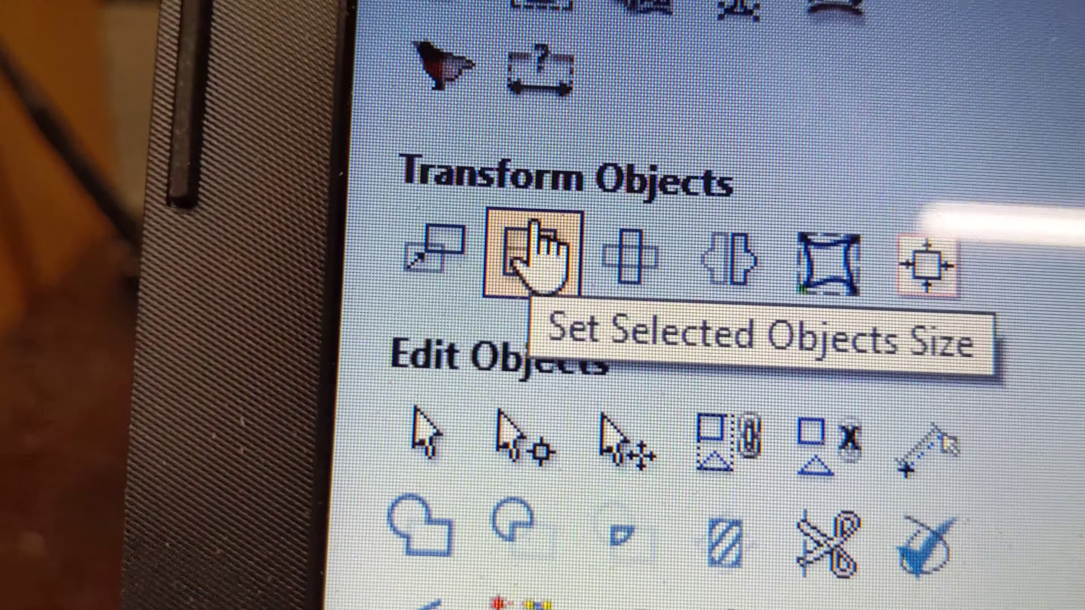
# - Resize the horse outline to 11 inches in Height (Y) with Link XY kept on
pyautogui.click(535, 260)
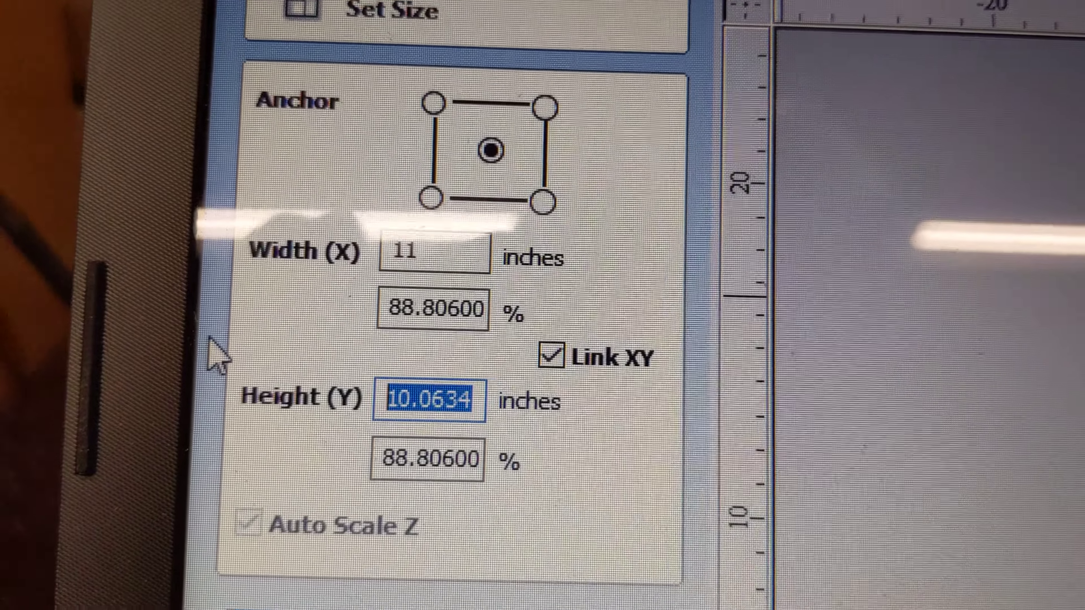
pyautogui.write('11')
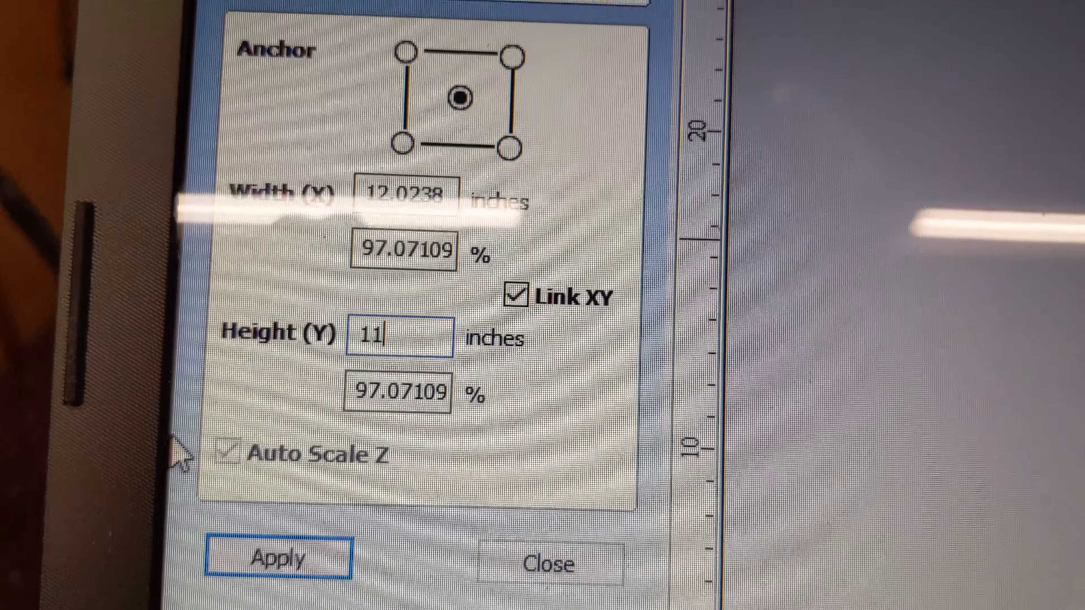
pyautogui.click(278, 557)
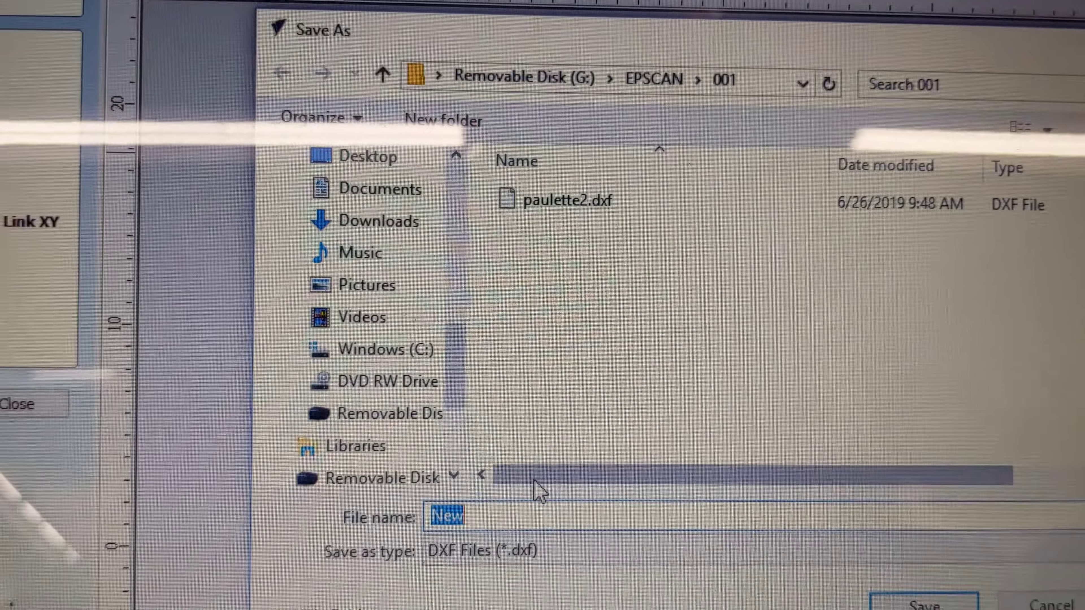
# - Save the horse vectors as a DXF named horse in the EPSCAN 001 folder
pyautogui.write('horse')
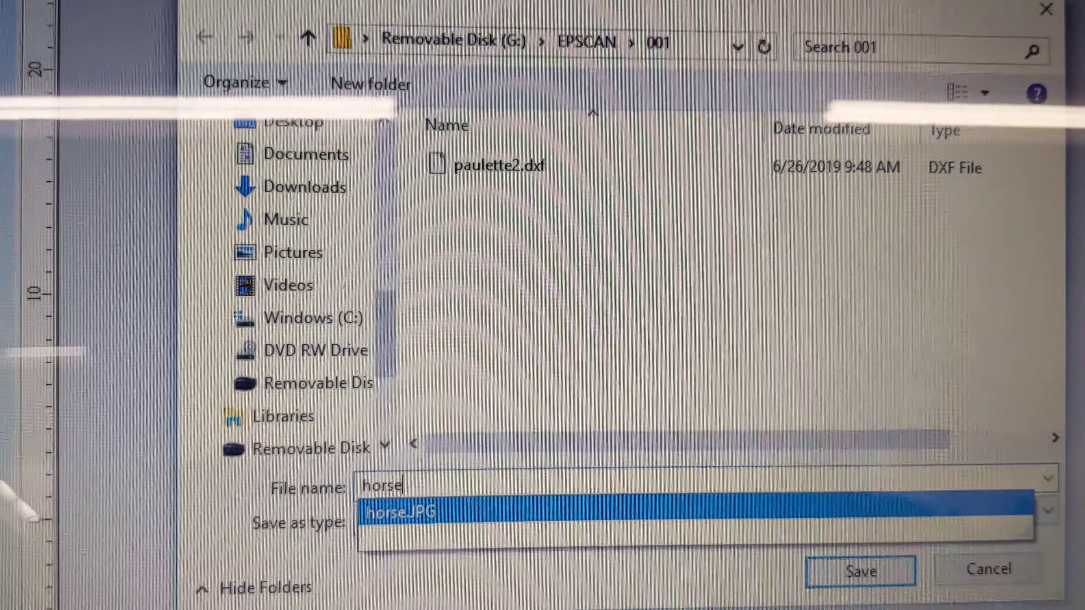
pyautogui.click(859, 571)
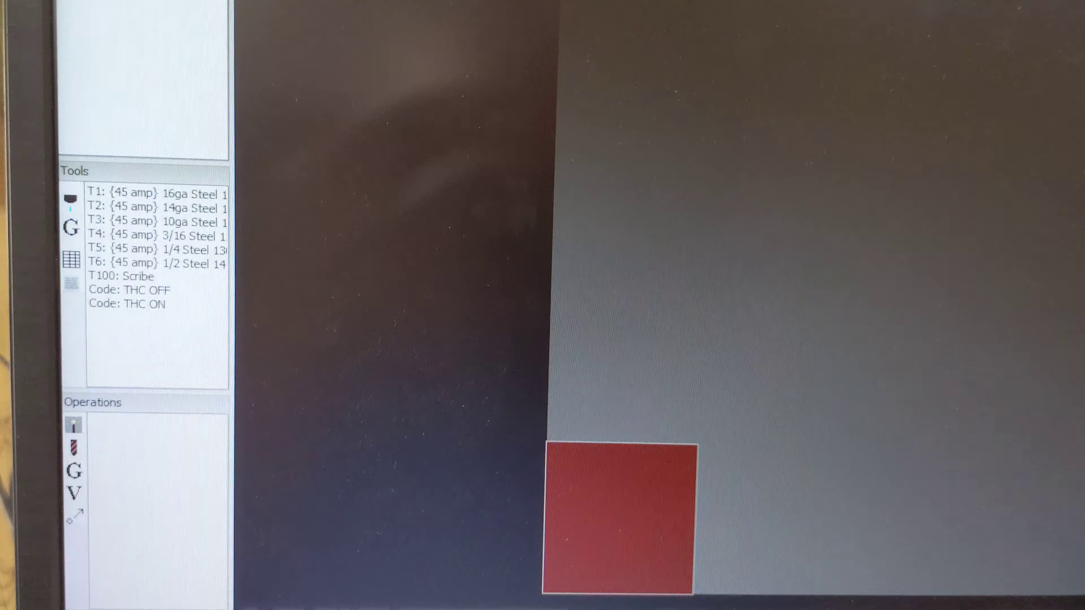
# - In Job options, enlarge the material X size from the 12-inch default to 48 inches
pyautogui.click(564, 261)
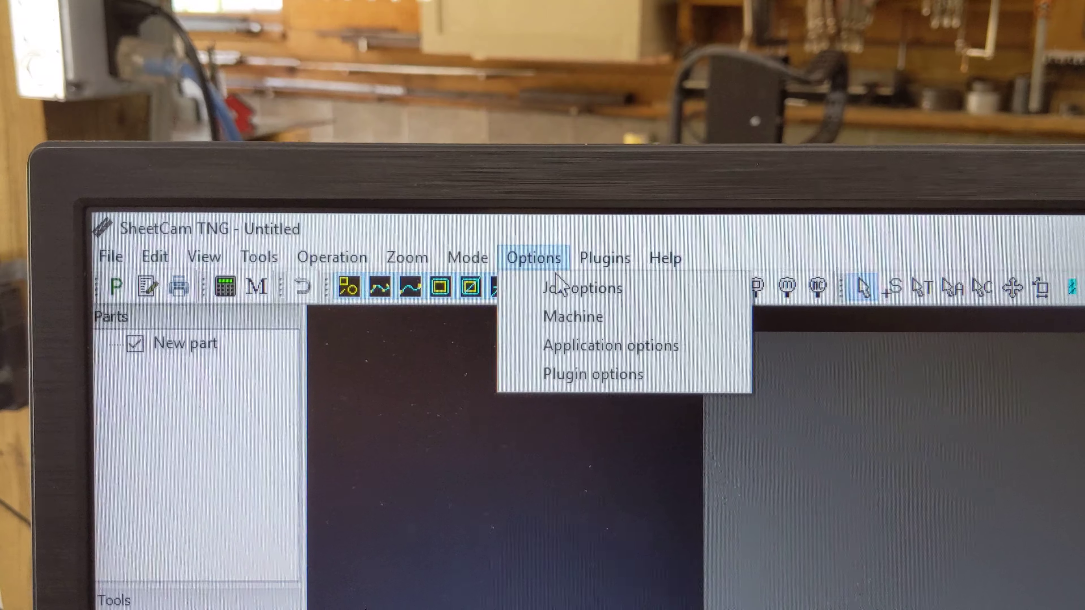
pyautogui.click(583, 287)
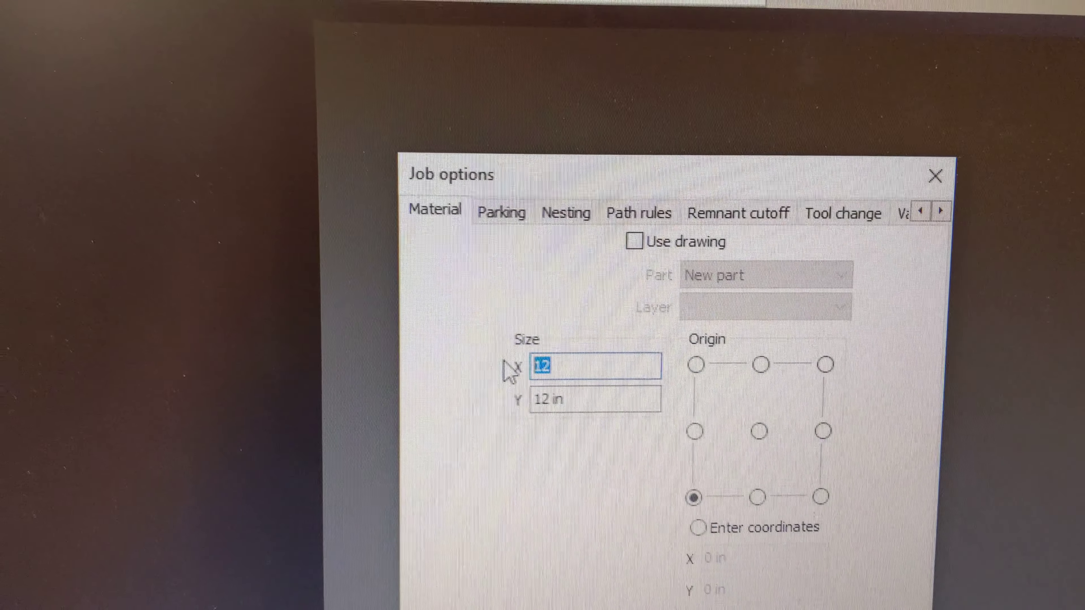
pyautogui.write('4')
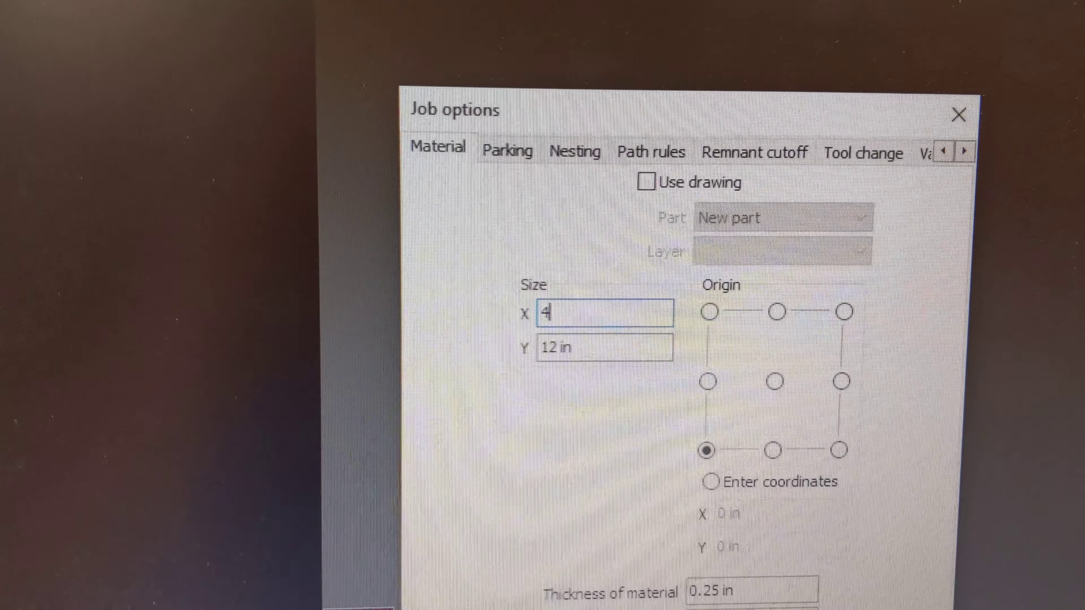
pyautogui.write('8')
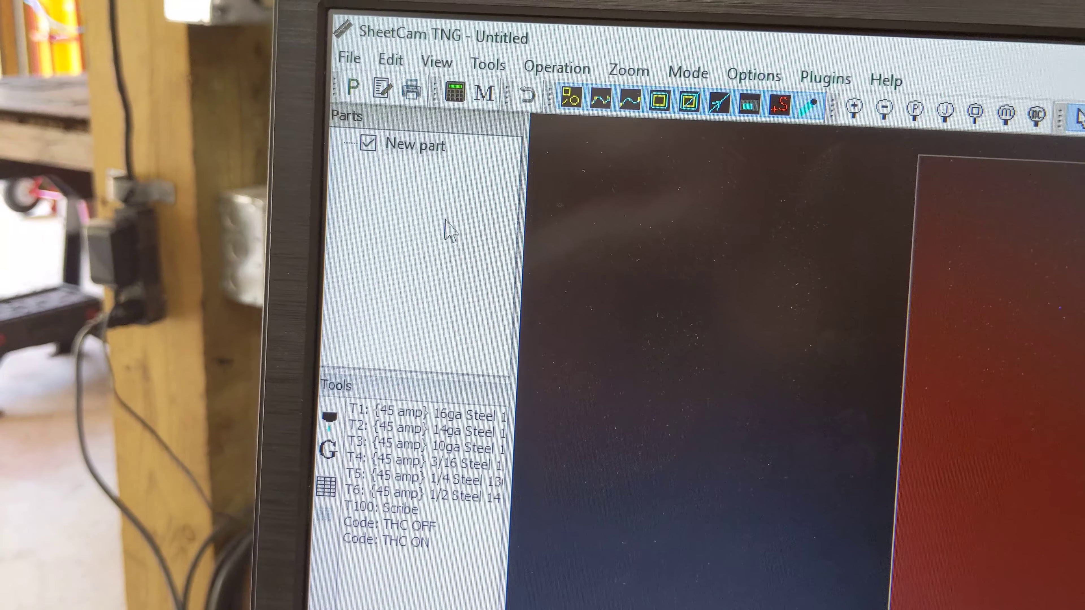
# - Import horse.dxf with Inch scaling positioned at the material's bottom-left corner
pyautogui.click(349, 58)
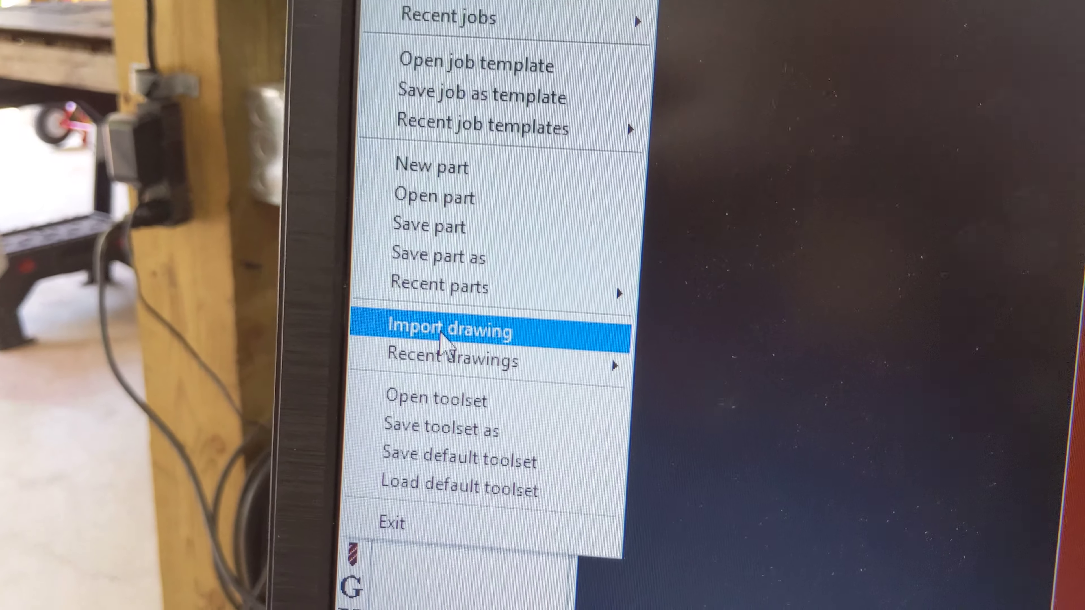
pyautogui.click(449, 329)
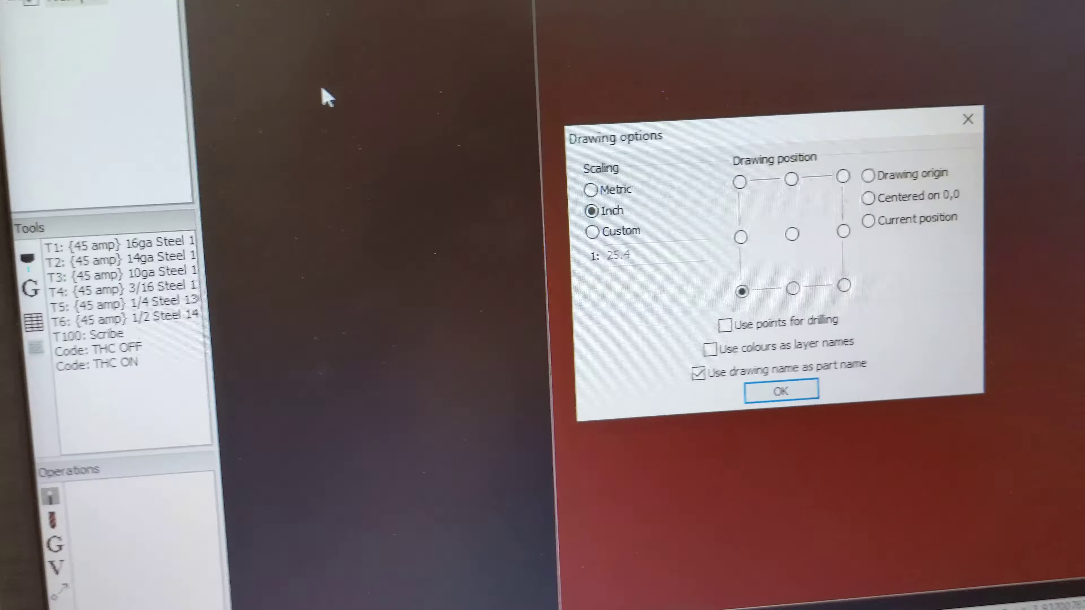
pyautogui.click(780, 391)
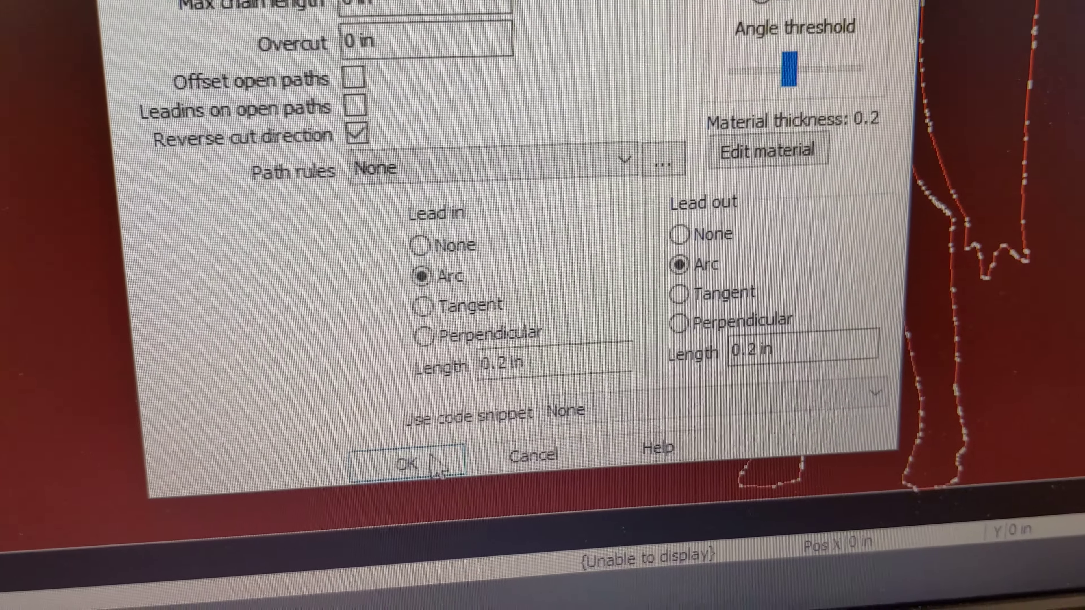
# - Confirm the T4 outside-offset plasma operation with arc leads and post-process to horse.tap on the Desktop
pyautogui.click(404, 463)
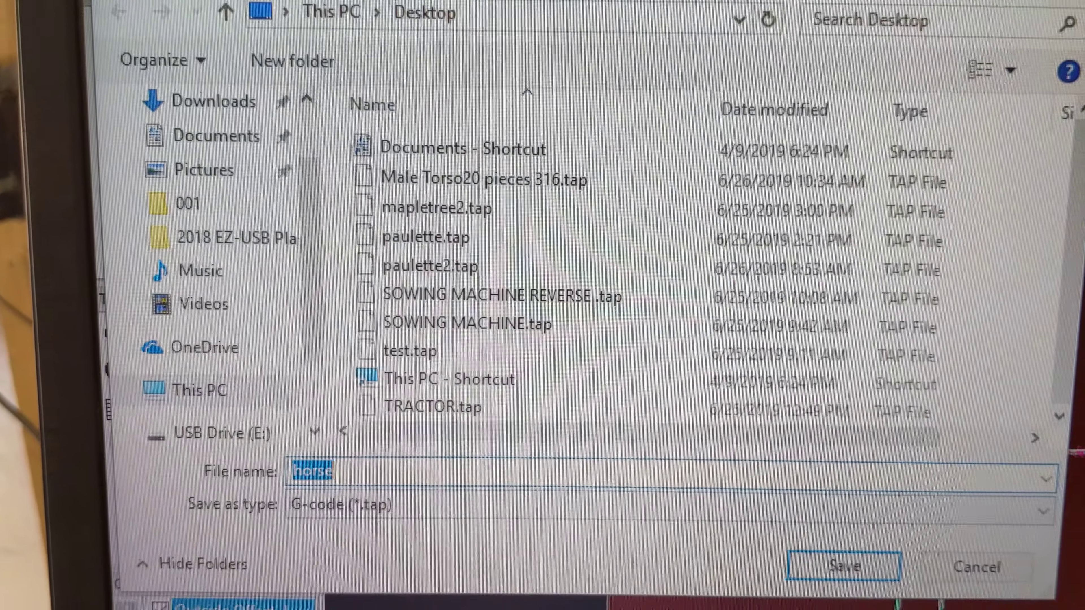
pyautogui.click(842, 566)
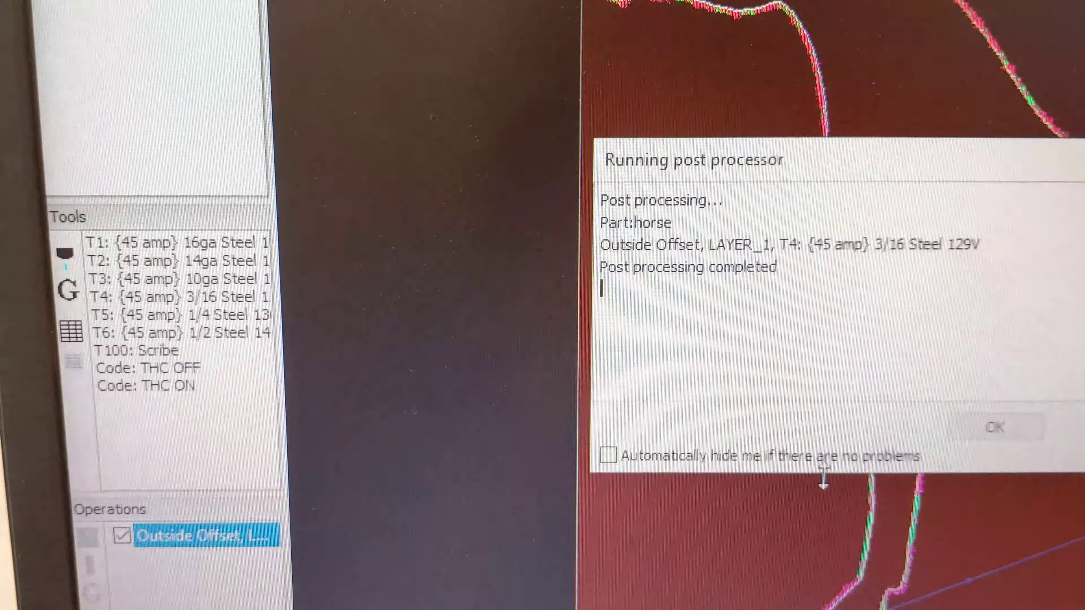
pyautogui.click(993, 427)
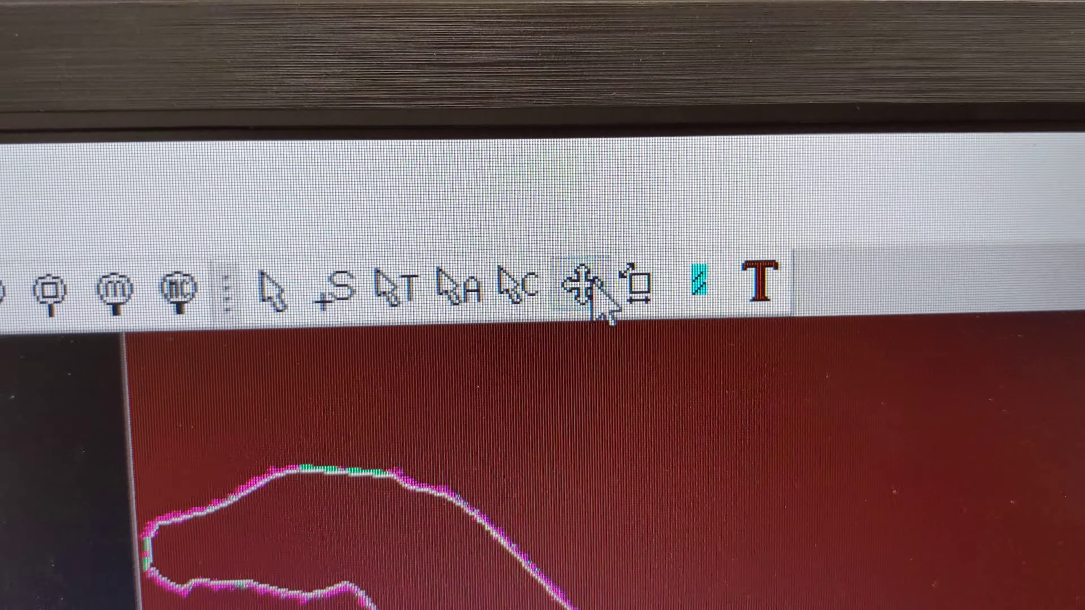
# - Array the horse part into a grid of copies, 3 rows, 0.25 in spacing, across the sheet
pyautogui.rightClick(585, 335)
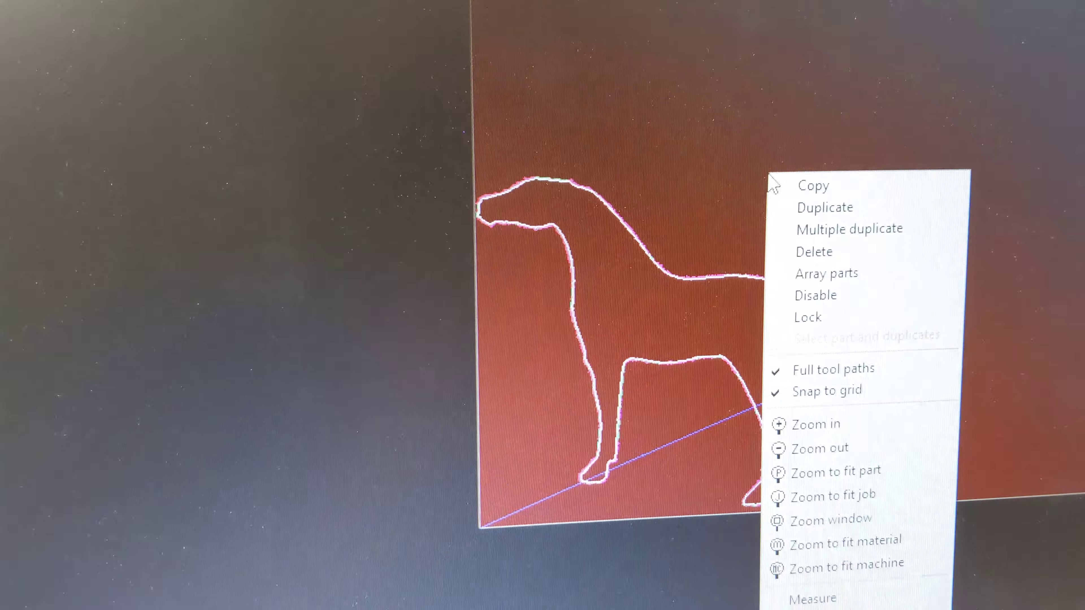
pyautogui.click(825, 273)
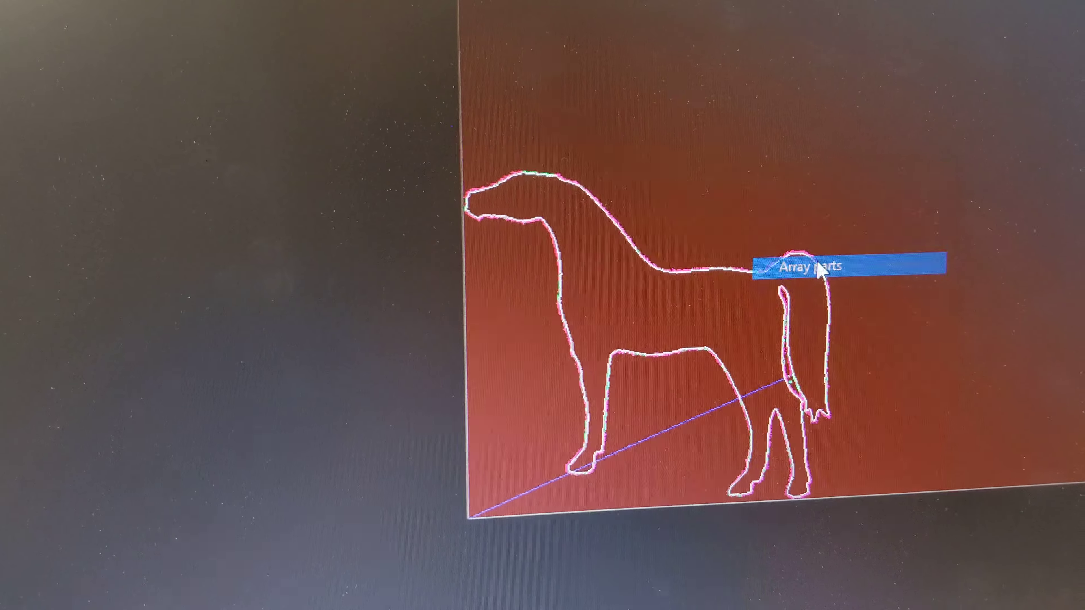
pyautogui.click(810, 268)
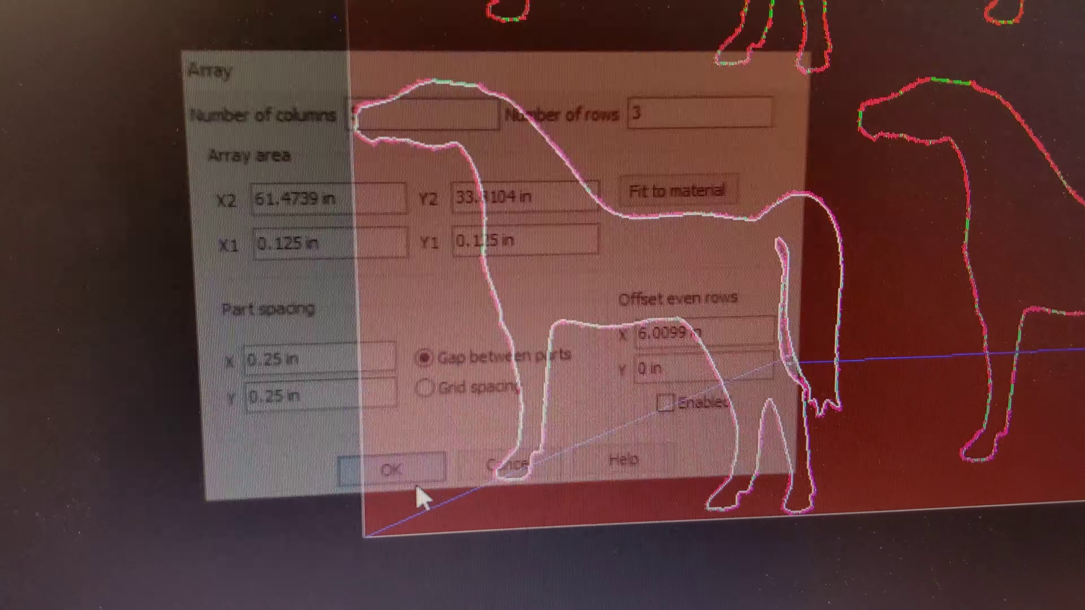
pyautogui.click(392, 468)
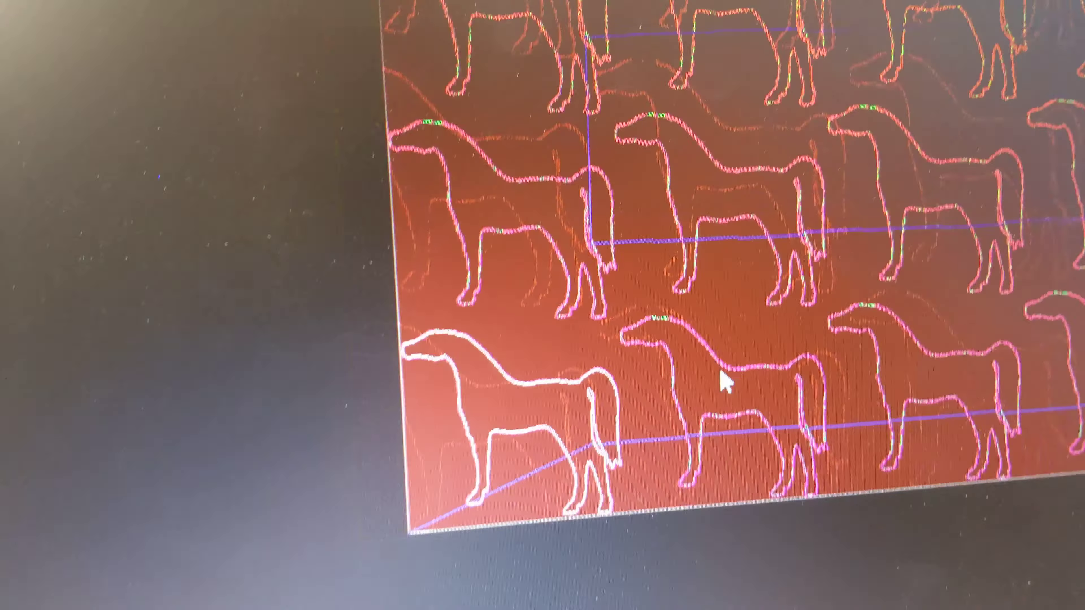